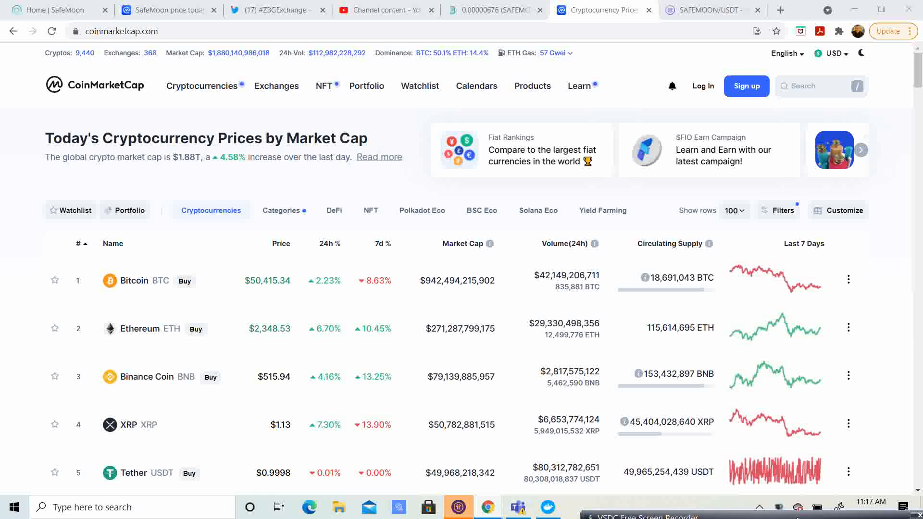
- Scroll through the CoinMarketCap page, then switch to the 'SafeMoon price today' tab for its markets
scroll(down, 3)
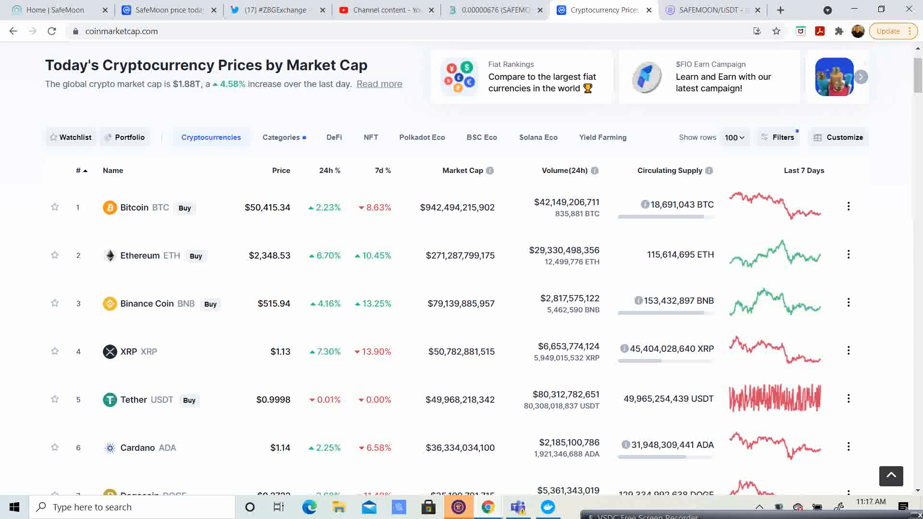
scroll(down, 3)
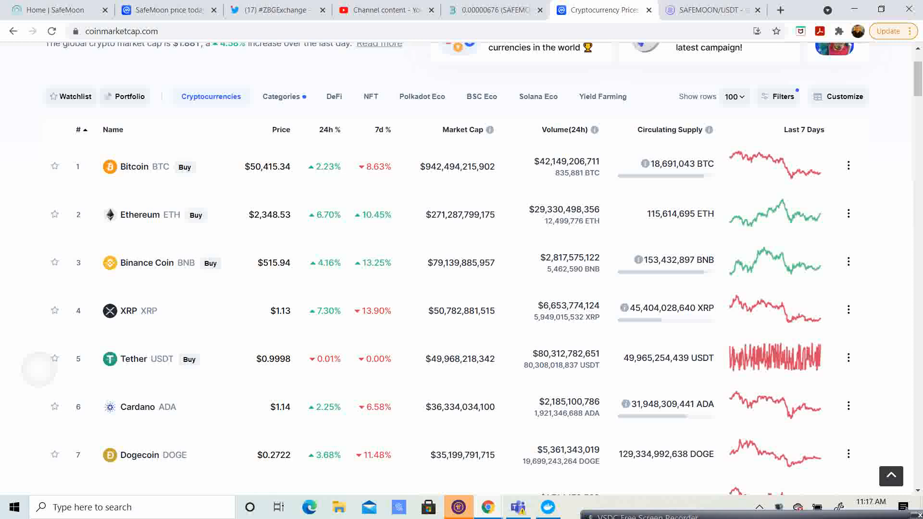
scroll(down, 3)
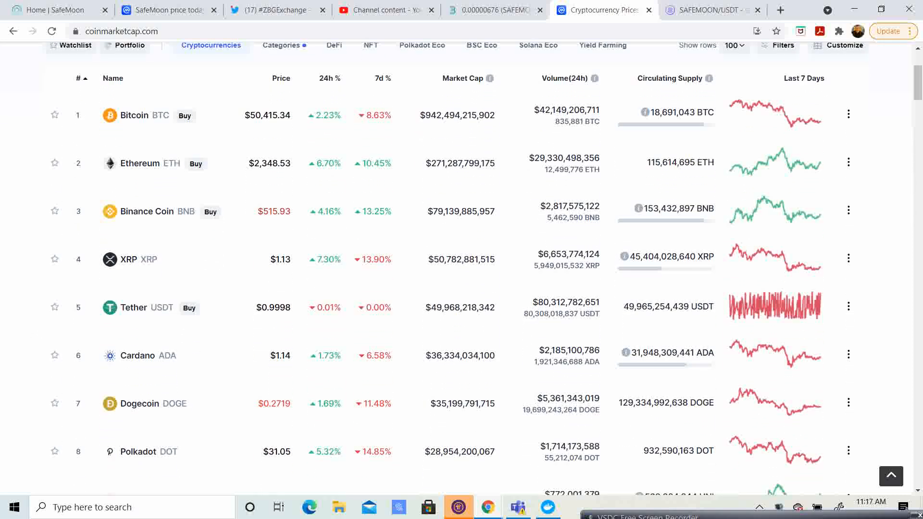
scroll(down, 3)
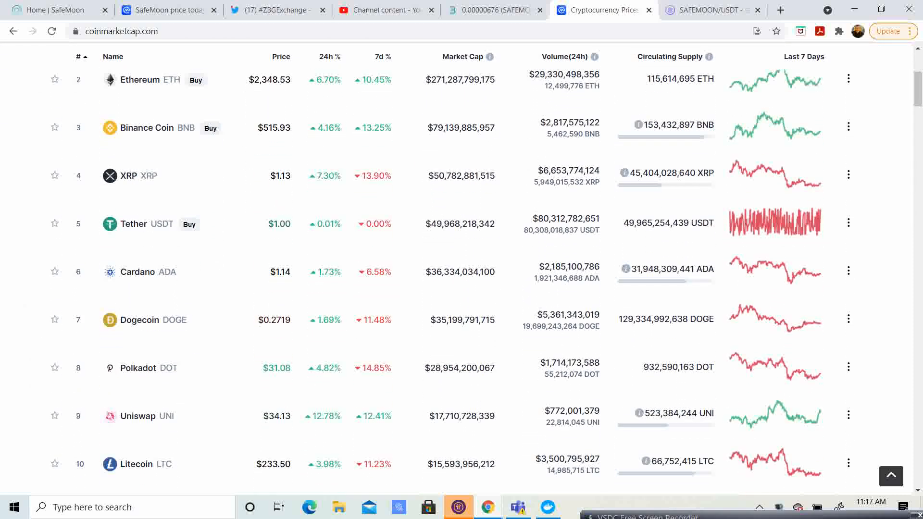
scroll(down, 3)
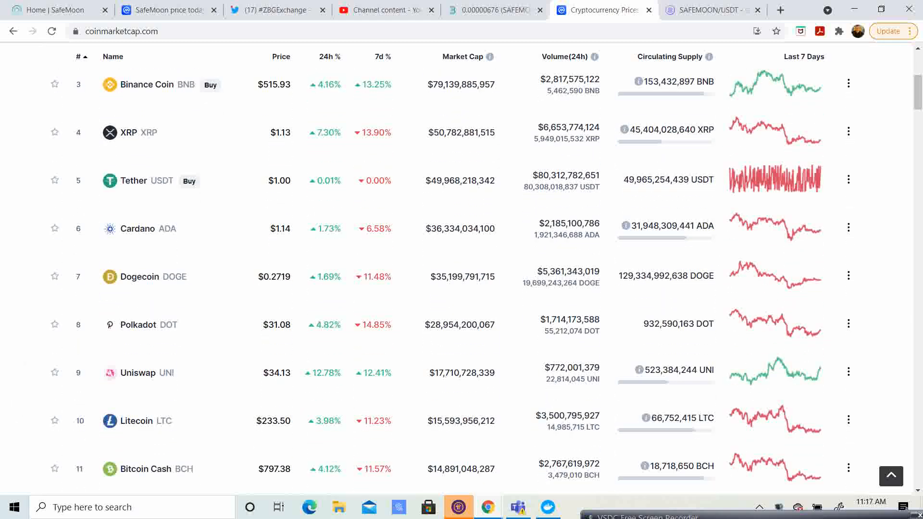
scroll(down, 3)
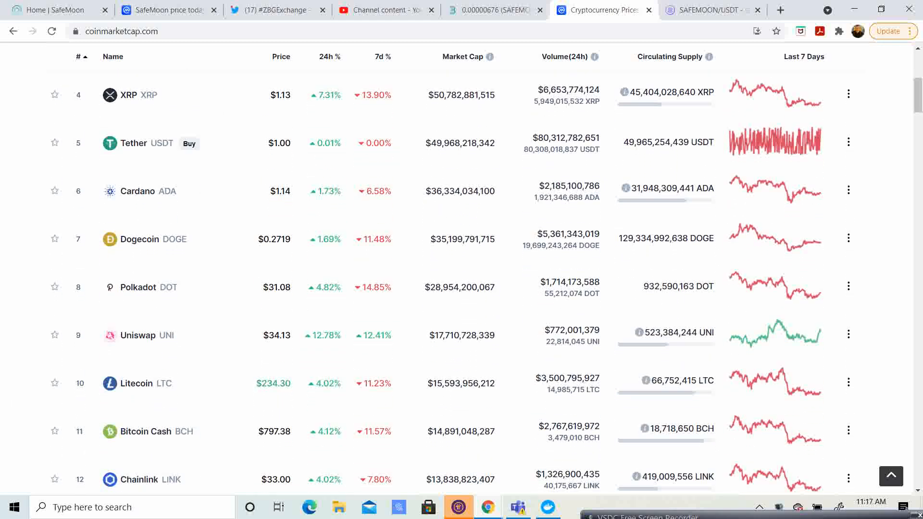
scroll(down, 3)
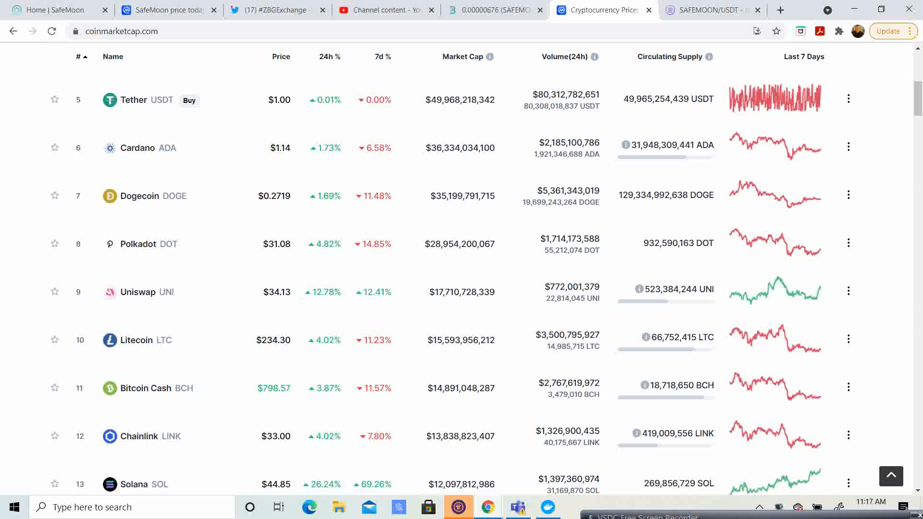
scroll(up, 3)
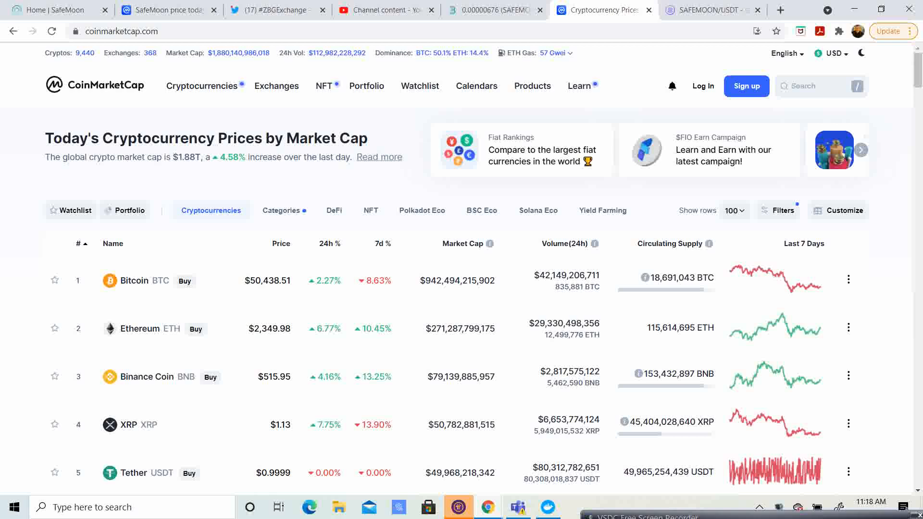
click(710, 10)
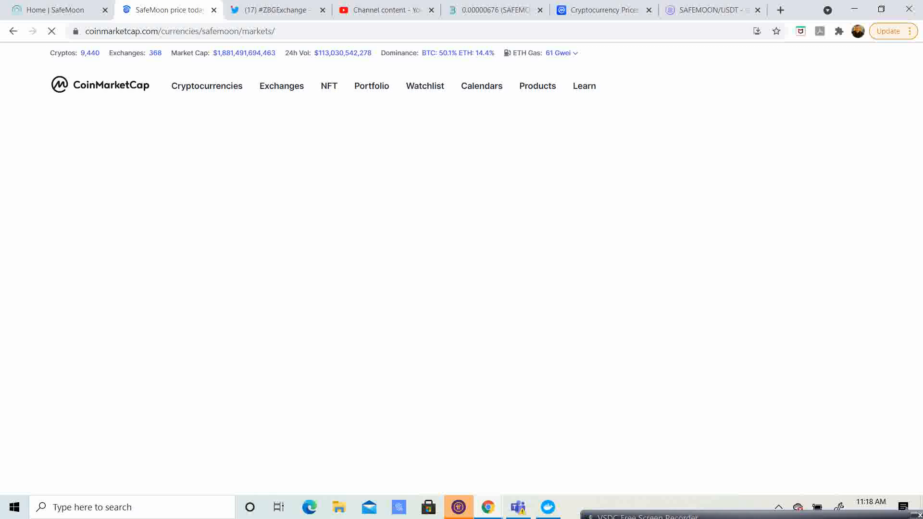
- Open SafeMoon's overview and review its seven-day price chart, daily price and volume statistics
click(167, 10)
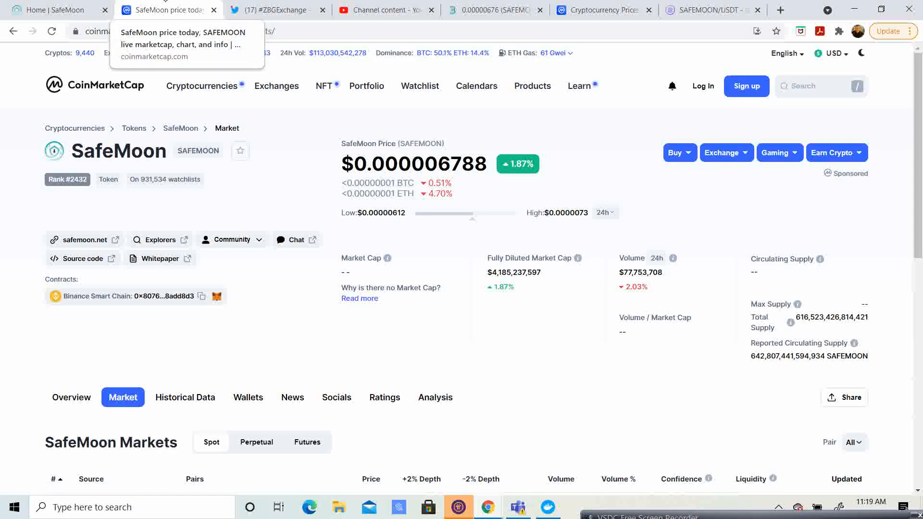
scroll(down, 3)
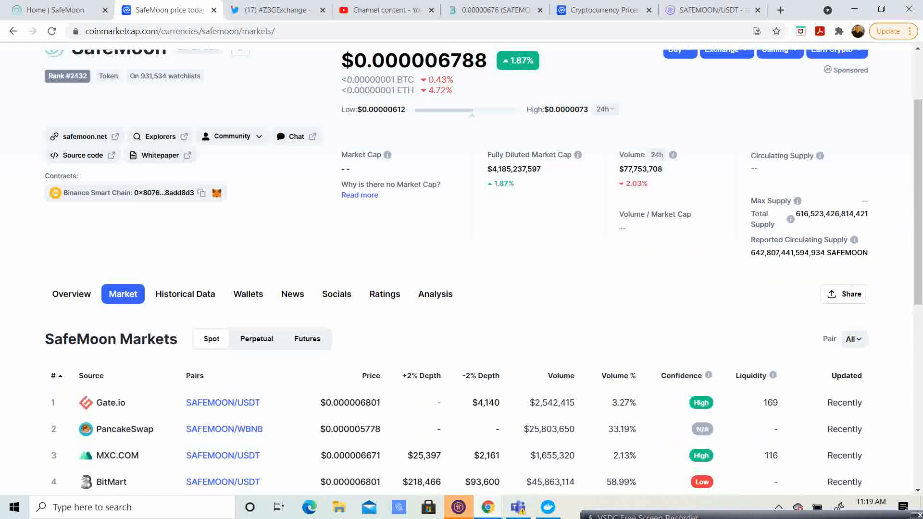
scroll(up, 3)
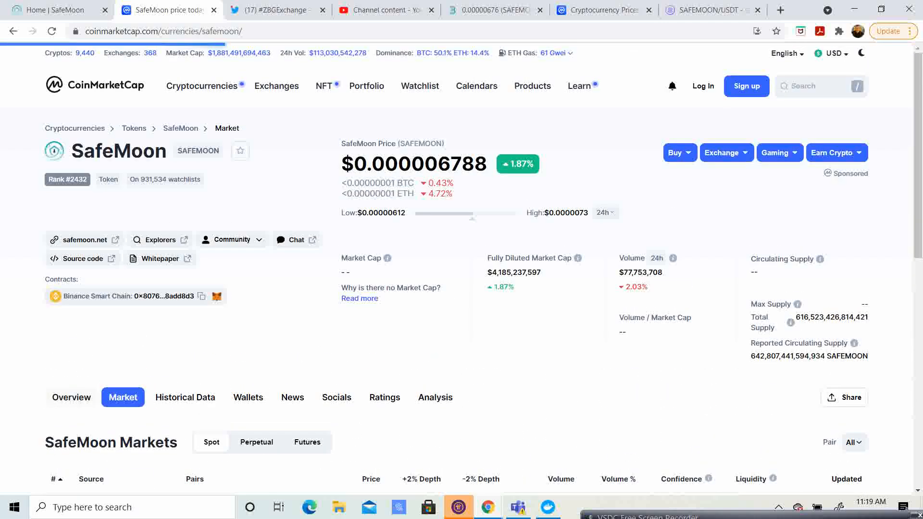
click(71, 397)
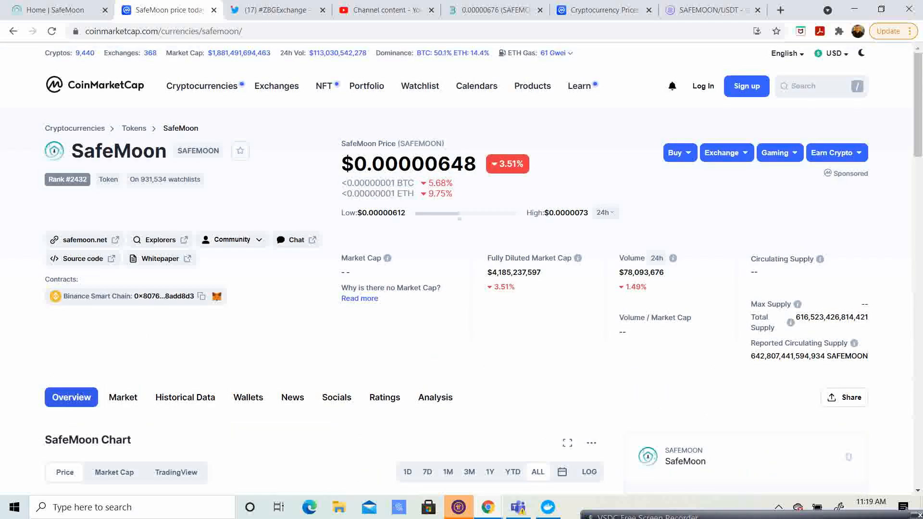
scroll(down, 3)
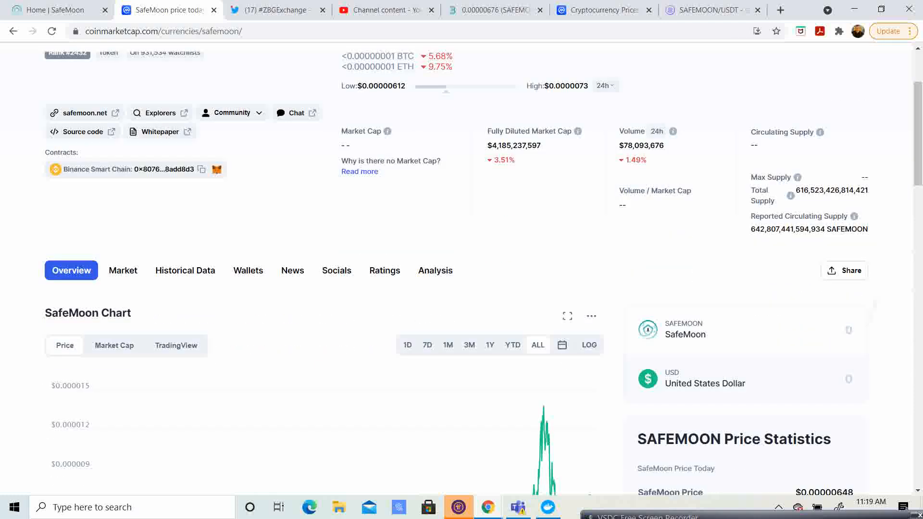
scroll(down, 3)
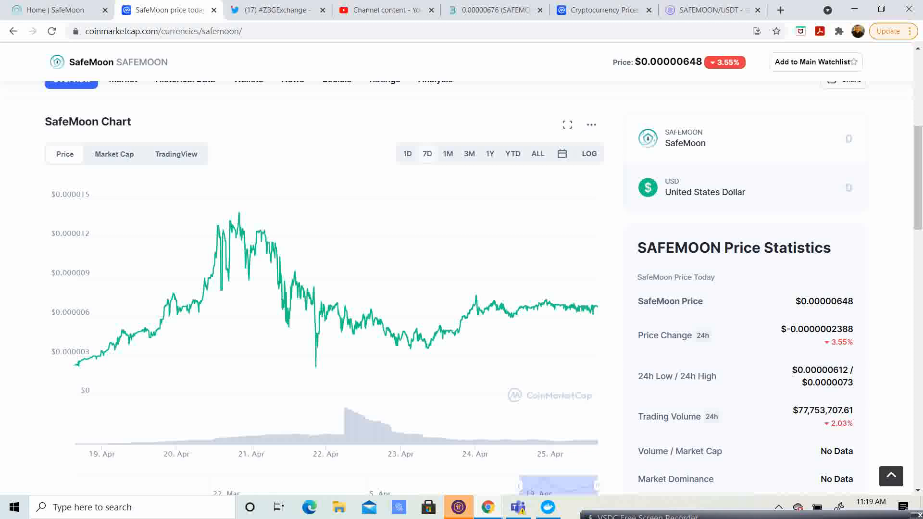
mouse_move(152, 335)
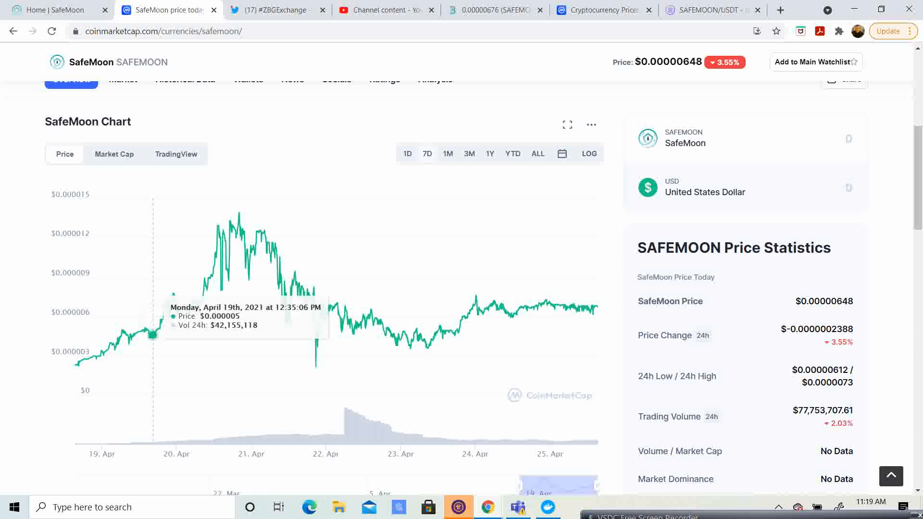
scroll(down, 3)
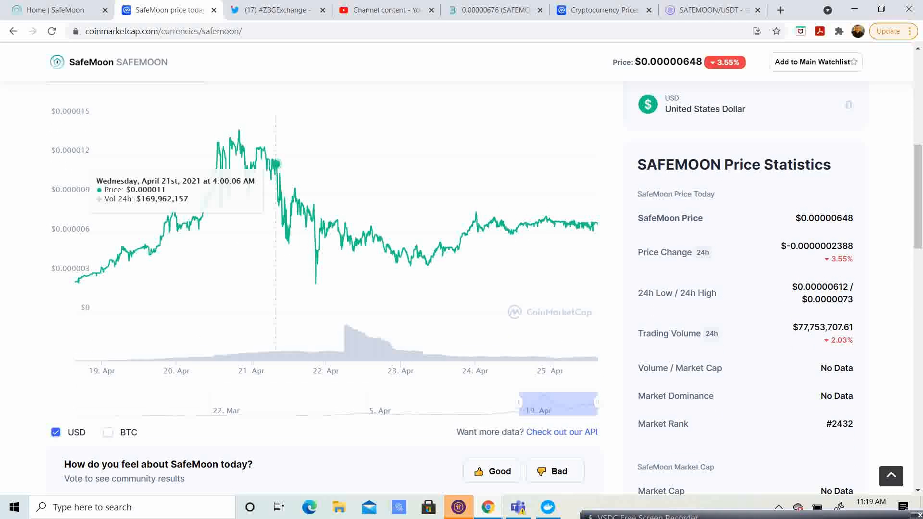
scroll(up, 3)
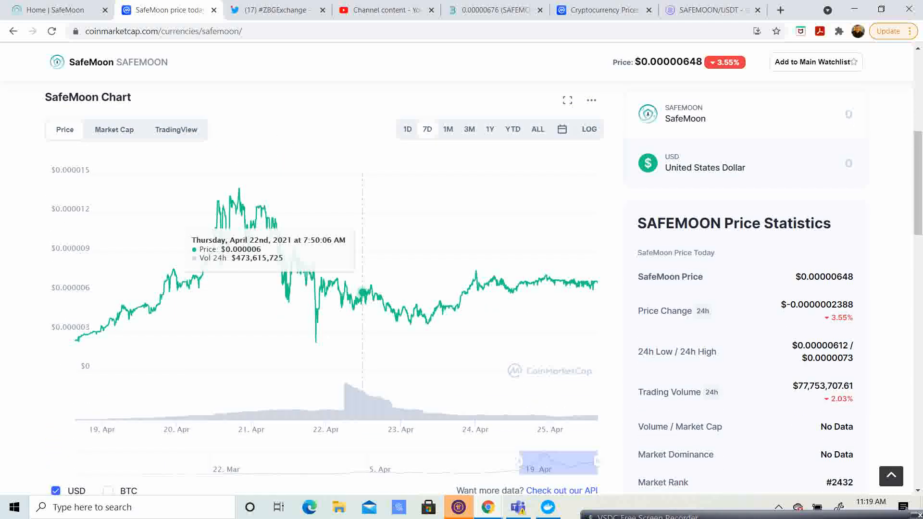
mouse_move(505, 288)
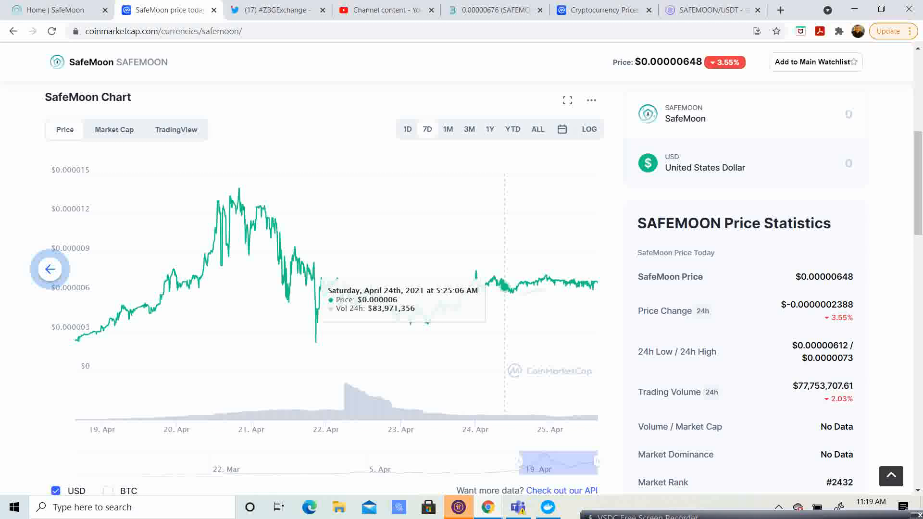
mouse_move(592, 280)
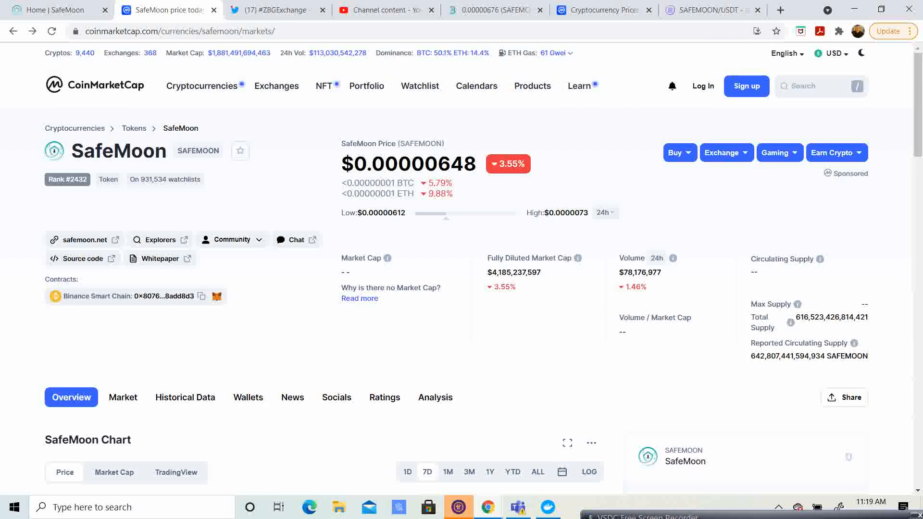
- Switch to the ZBG SAFEMOON/USDT tab showing the 2021-04-26 trading countdown
scroll(down, 3)
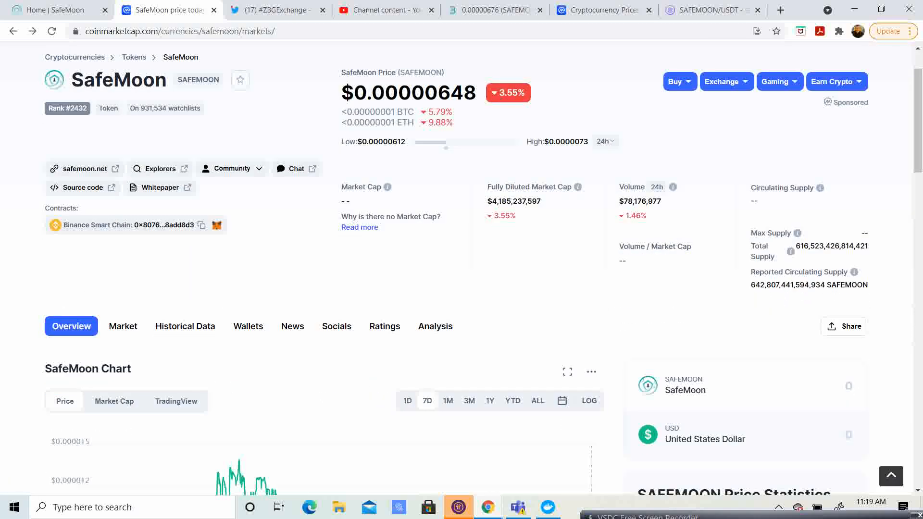
click(712, 11)
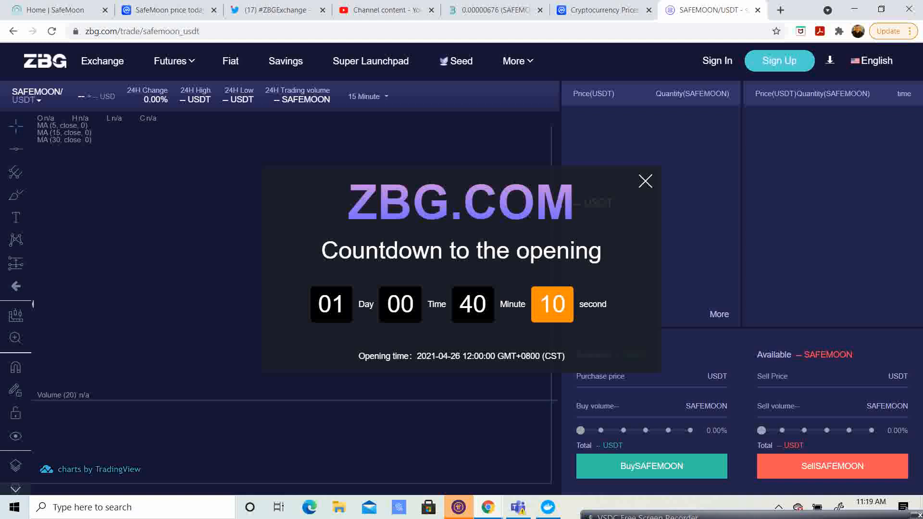
click(645, 181)
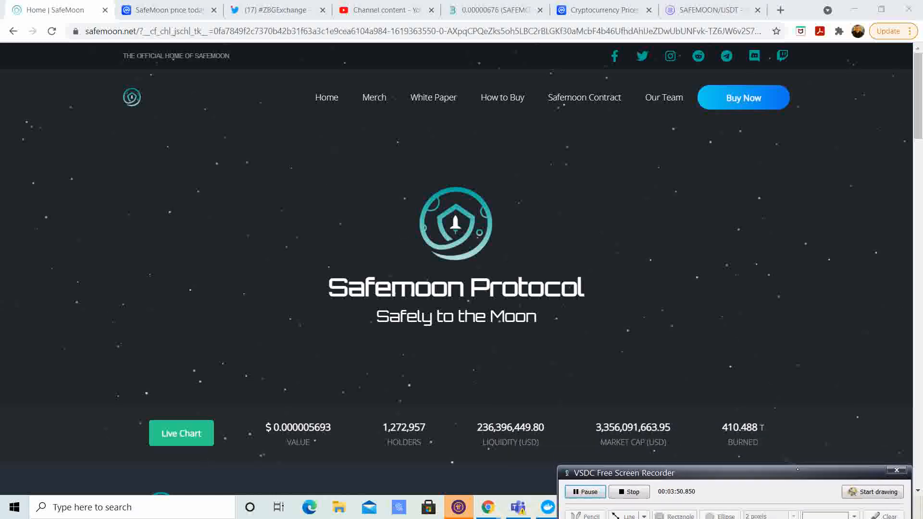
scroll(down, 3)
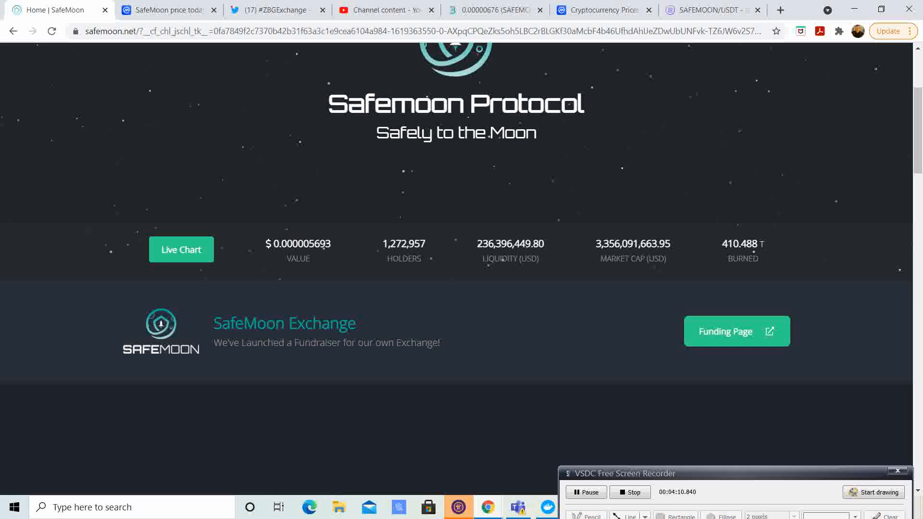
scroll(down, 3)
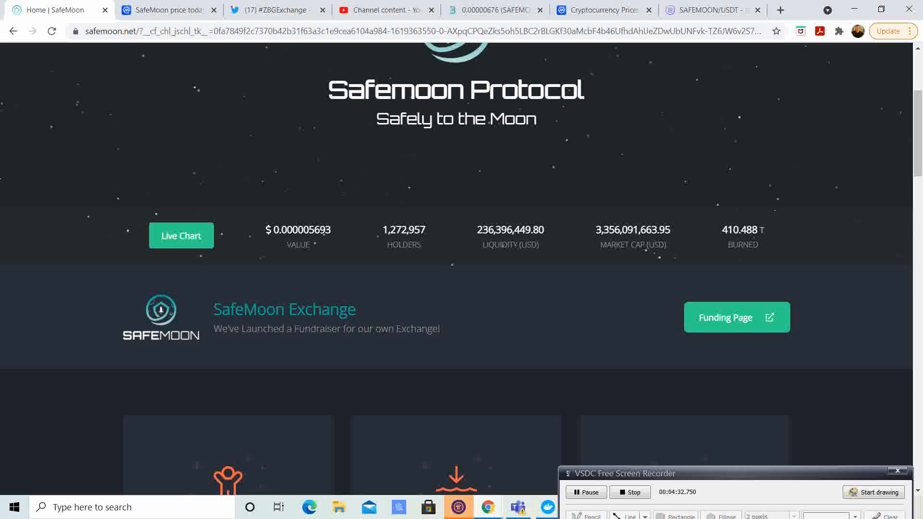
scroll(down, 3)
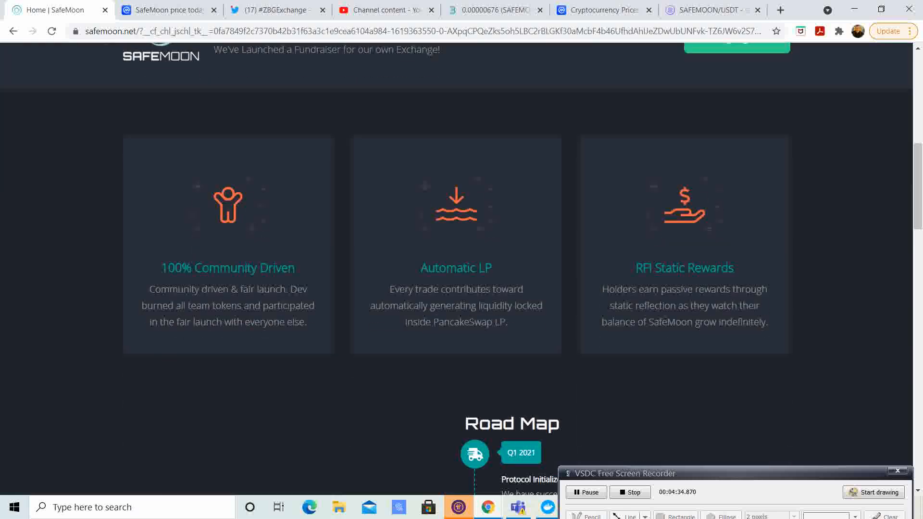
scroll(down, 3)
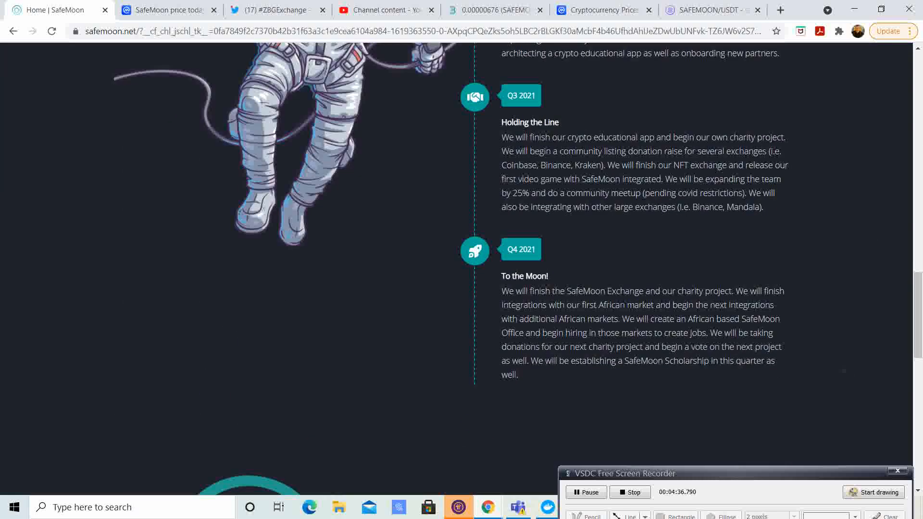
scroll(down, 3)
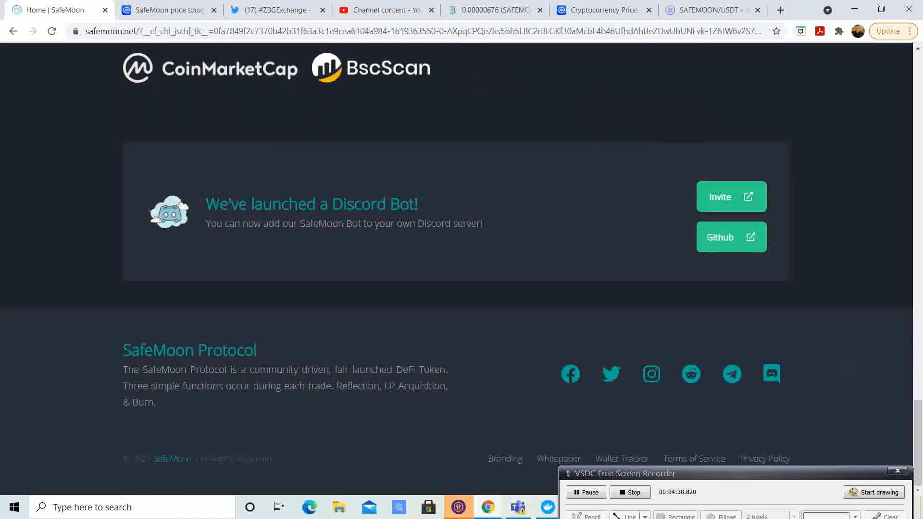
scroll(up, 3)
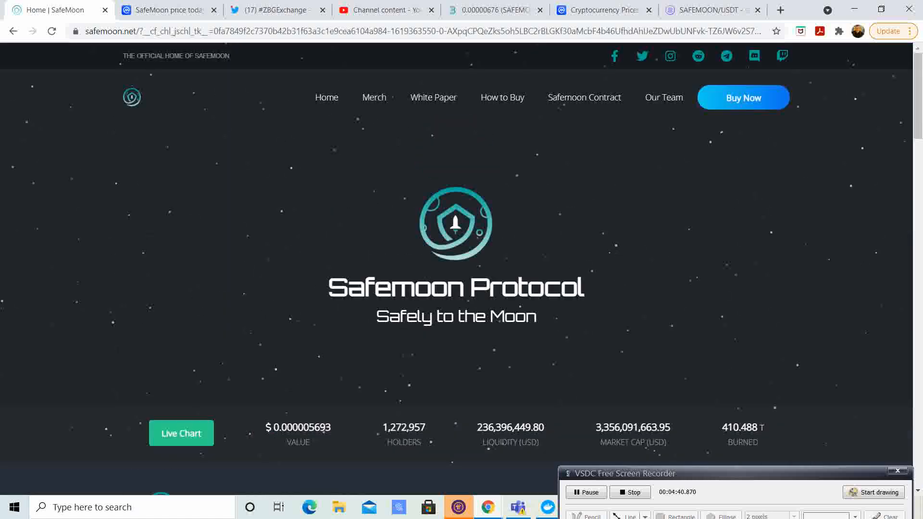
scroll(down, 3)
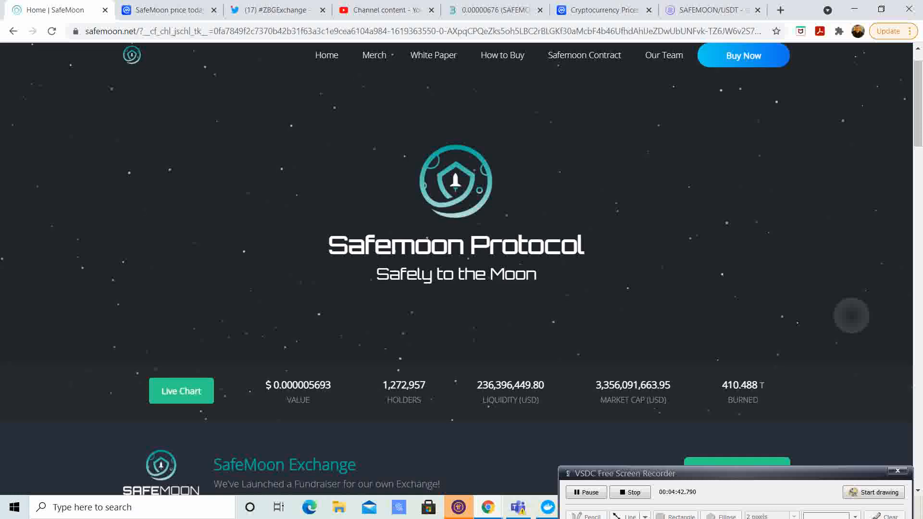
scroll(down, 3)
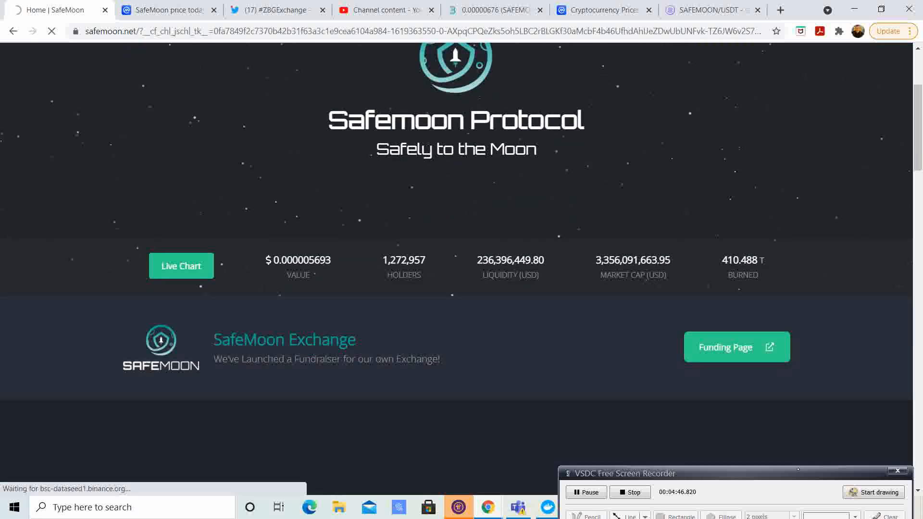
- Open the Funding Page and scroll to the $882,475.75 progress bar and donation addresses
click(736, 347)
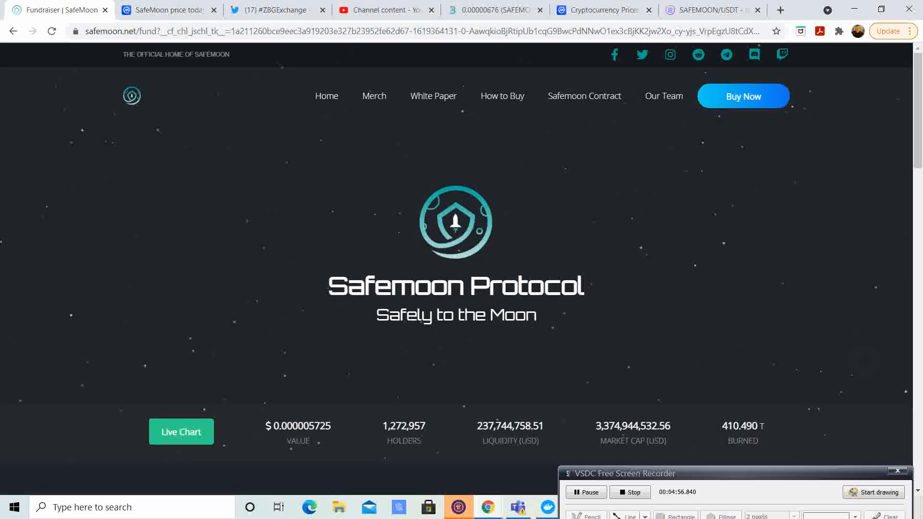
scroll(down, 3)
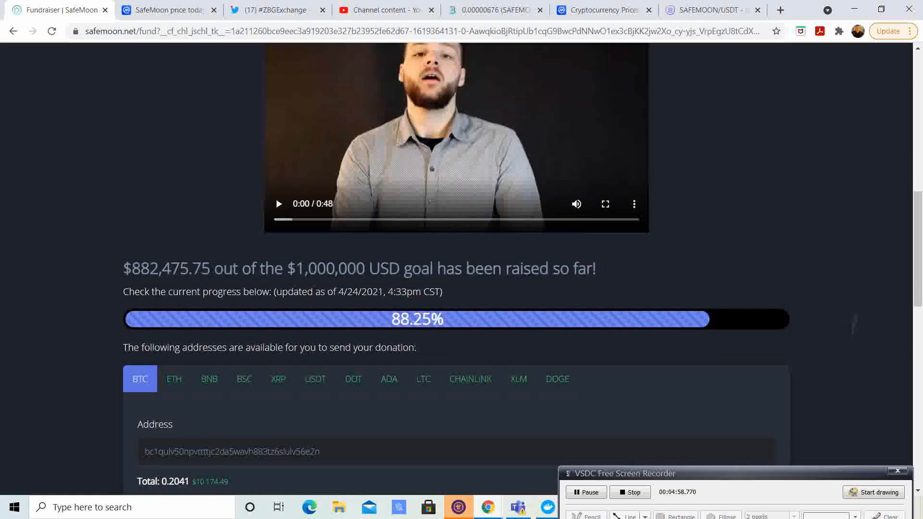
scroll(down, 3)
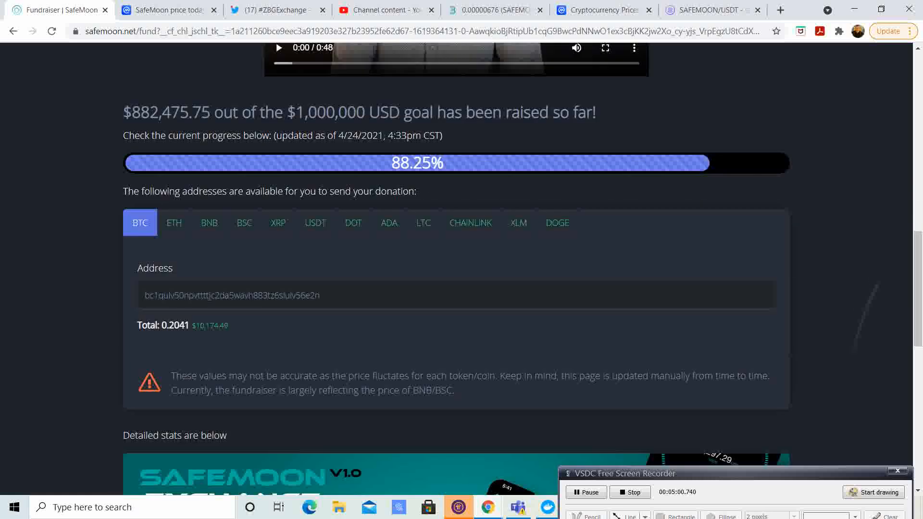
scroll(down, 3)
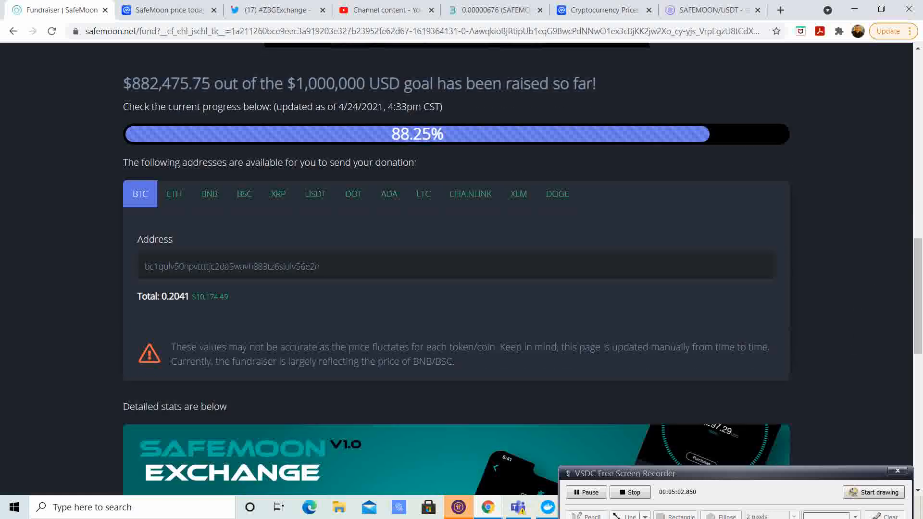
scroll(up, 3)
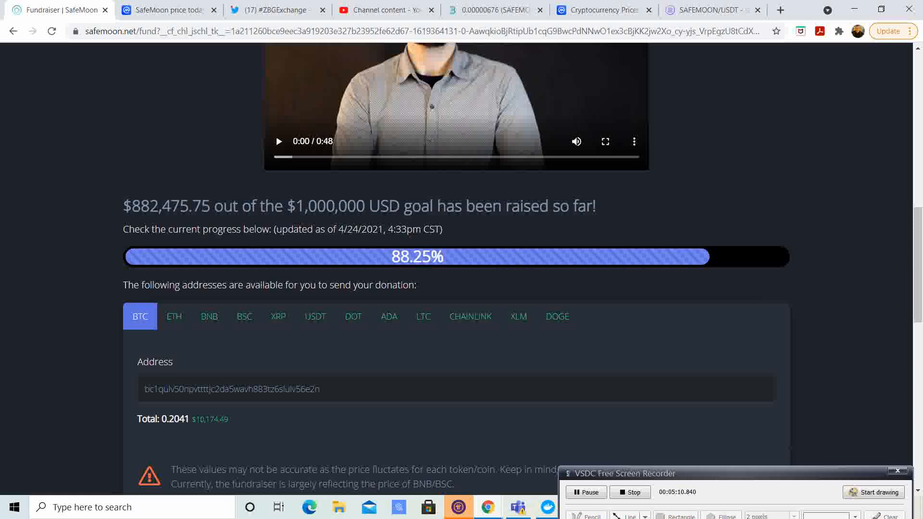
scroll(down, 3)
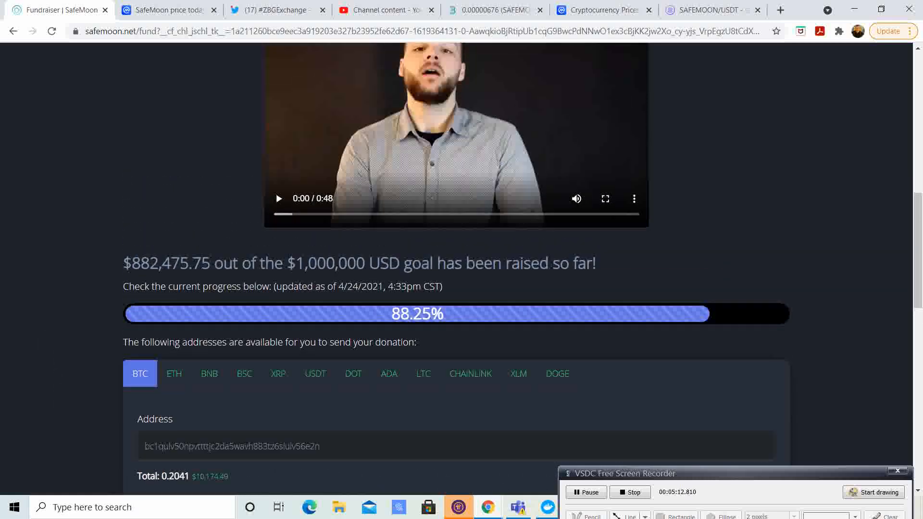